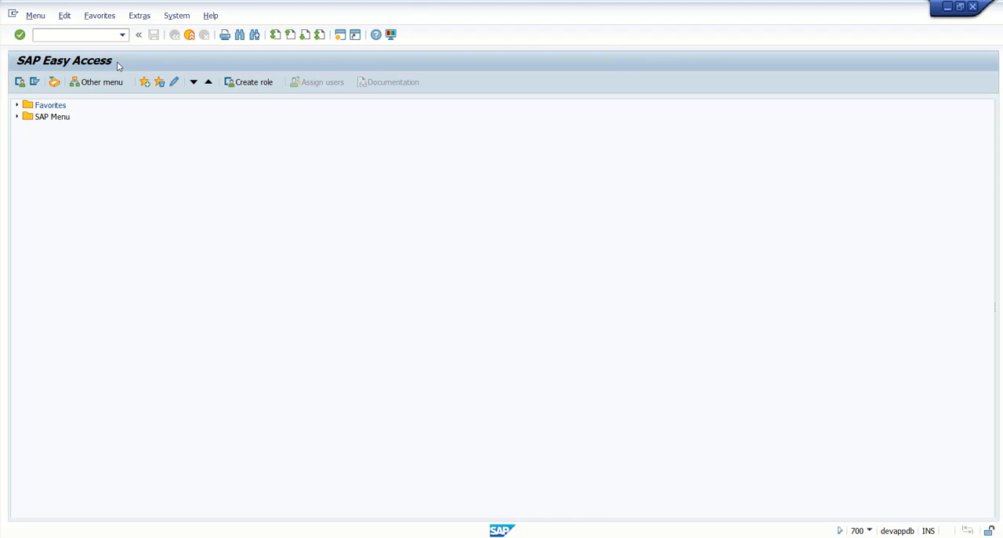
Run XK02 to open Change Vendor for vendor 103421 in company code 1000.
type("x")
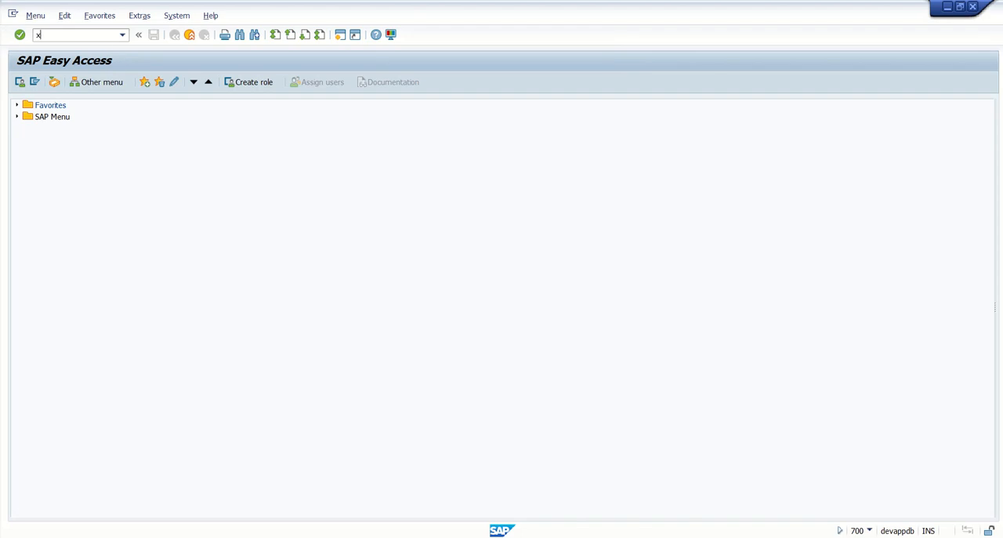
type("k02")
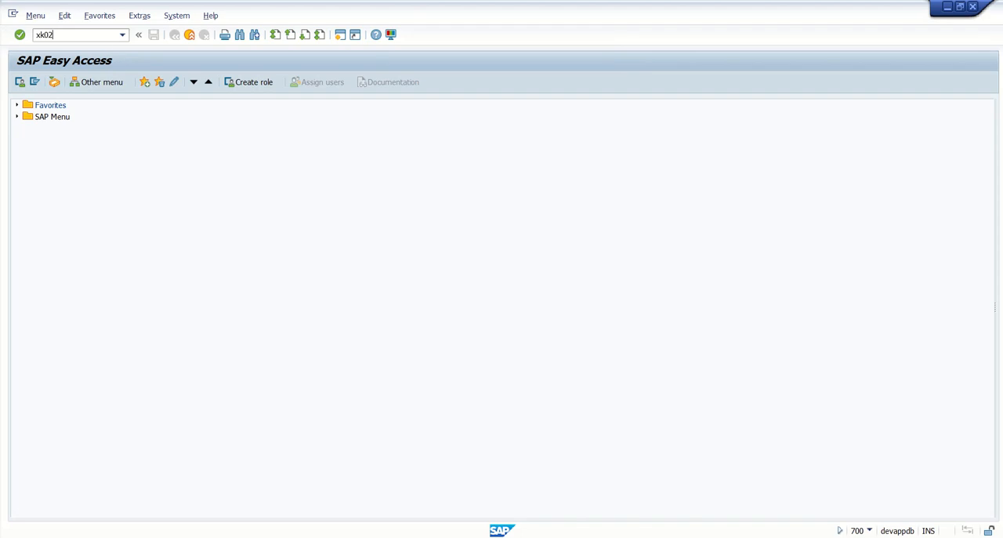
key("Enter")
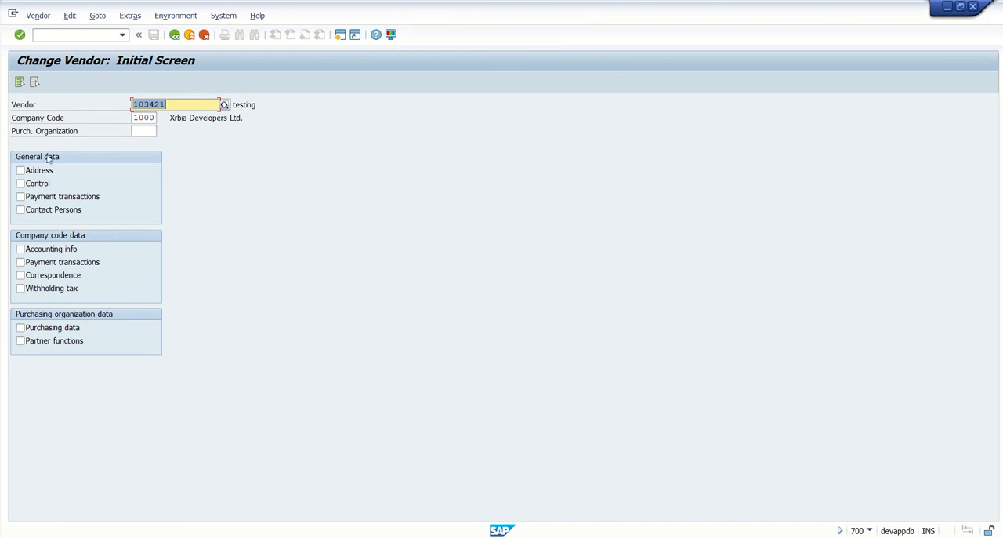
Select Purchasing data and enter purchasing organization 1000.
left_click(19, 328)
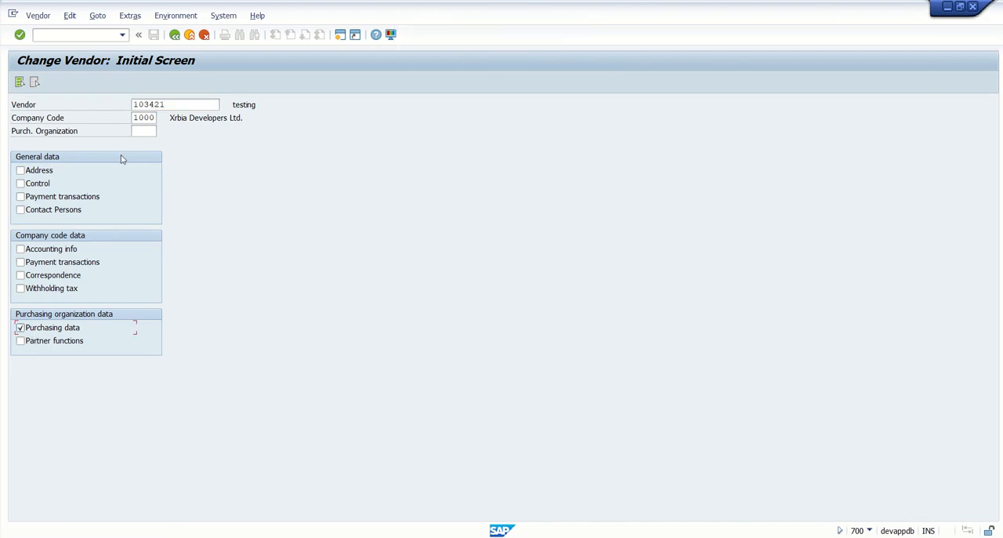
type("1000")
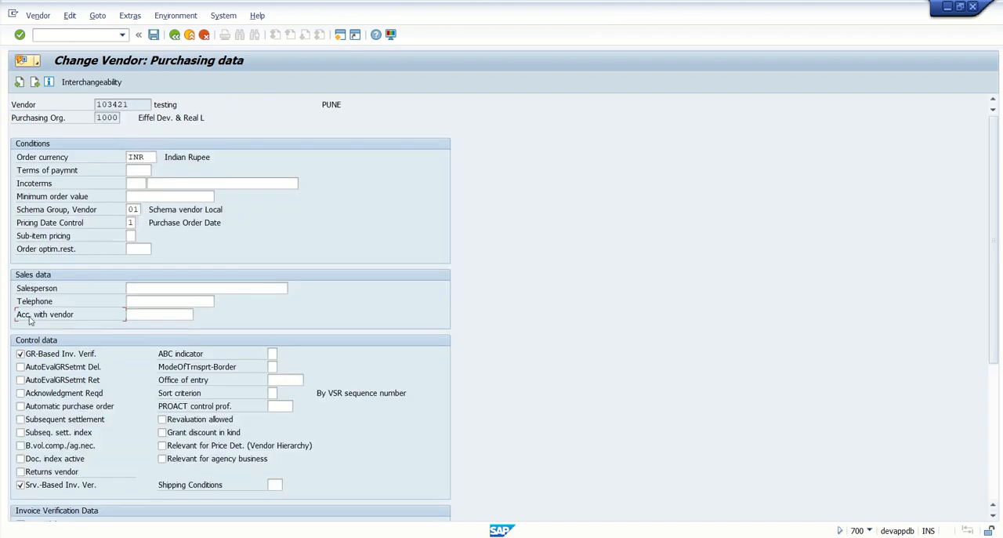
left_click(159, 314)
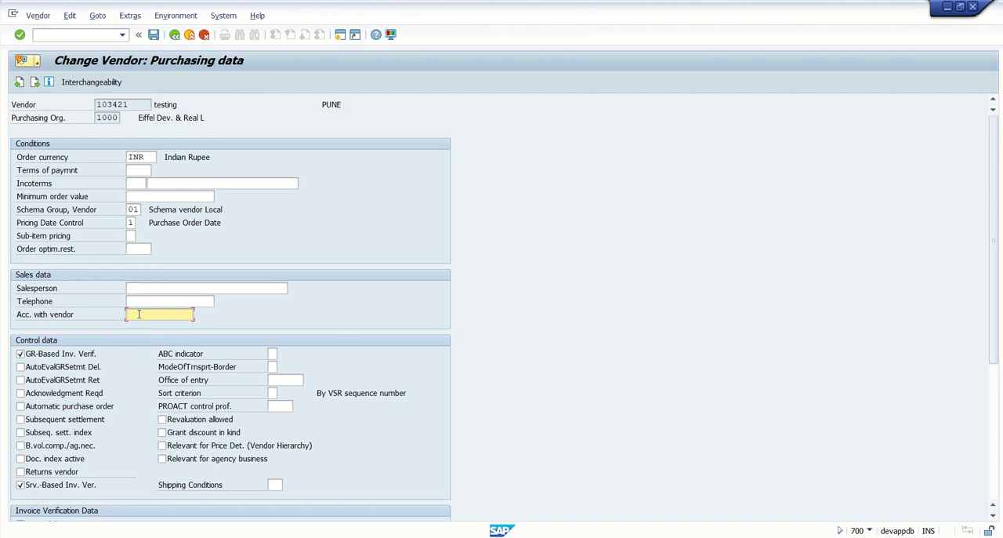
type("5")
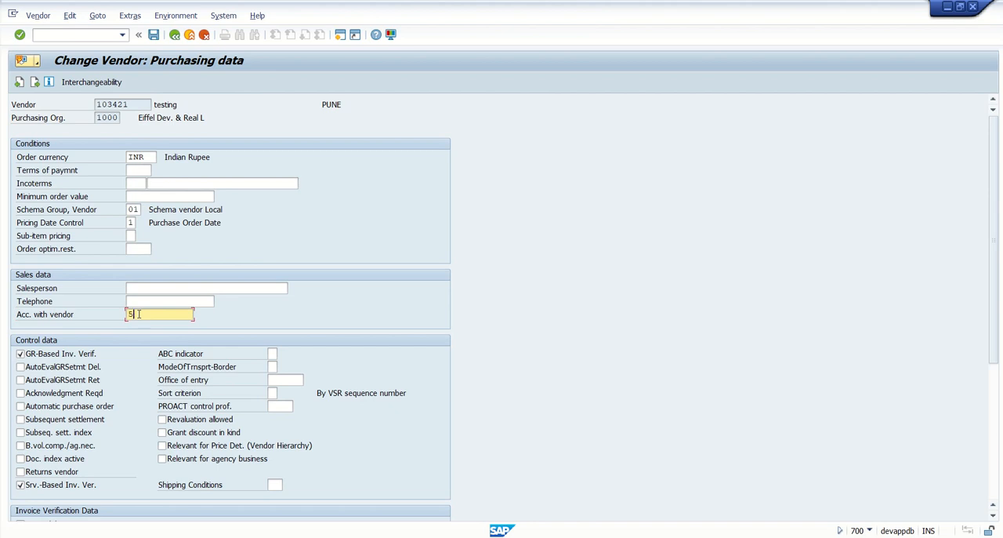
type("000000000")
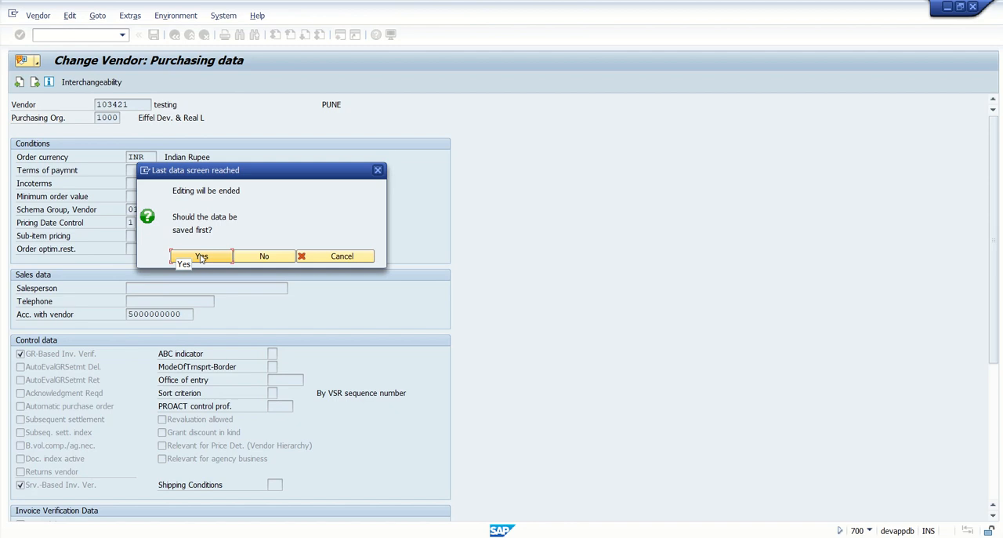
left_click(202, 255)
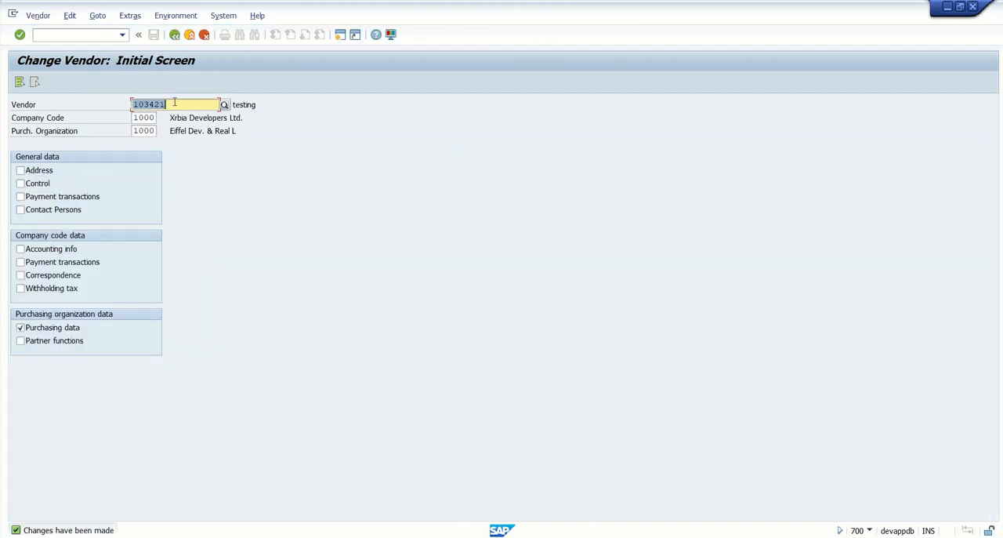
mouse_move(177, 34)
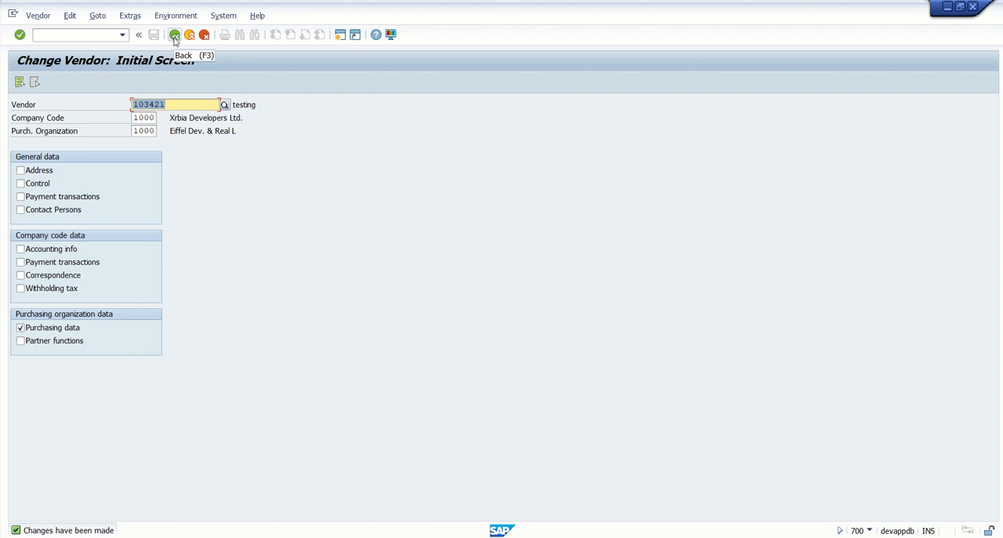
Leave the vendor change, briefly open ME11 Create Info Record, and return to SAP Easy Access.
left_click(174, 37)
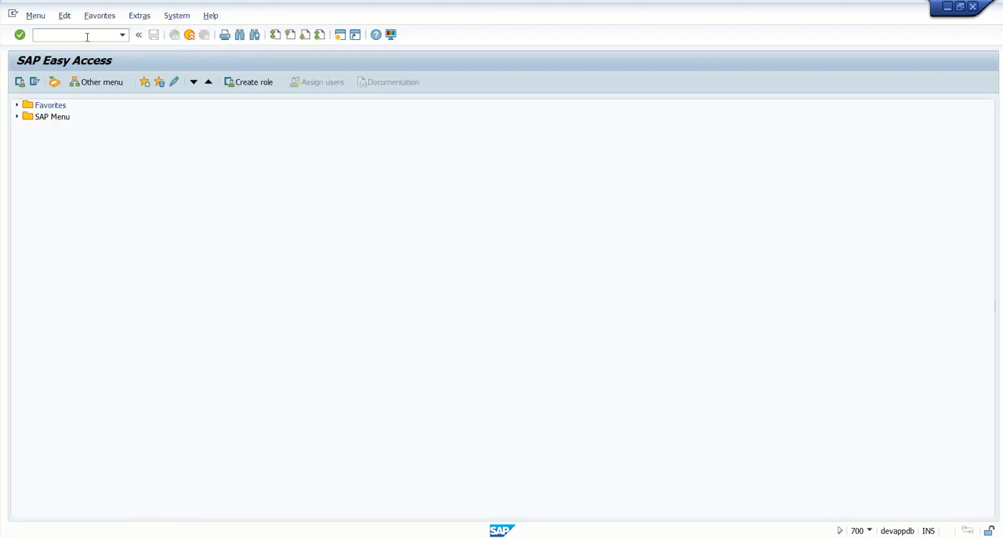
left_click(86, 34)
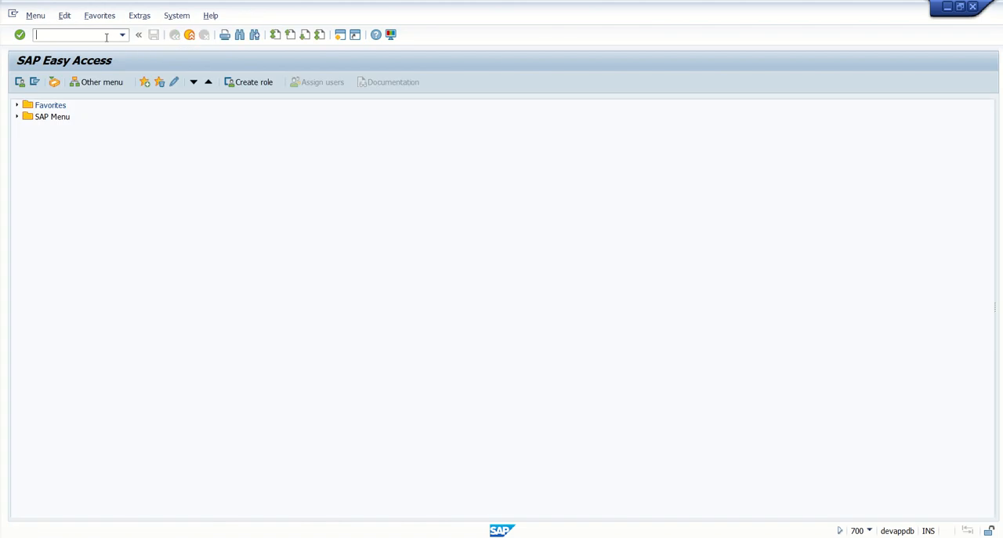
type("ME1")
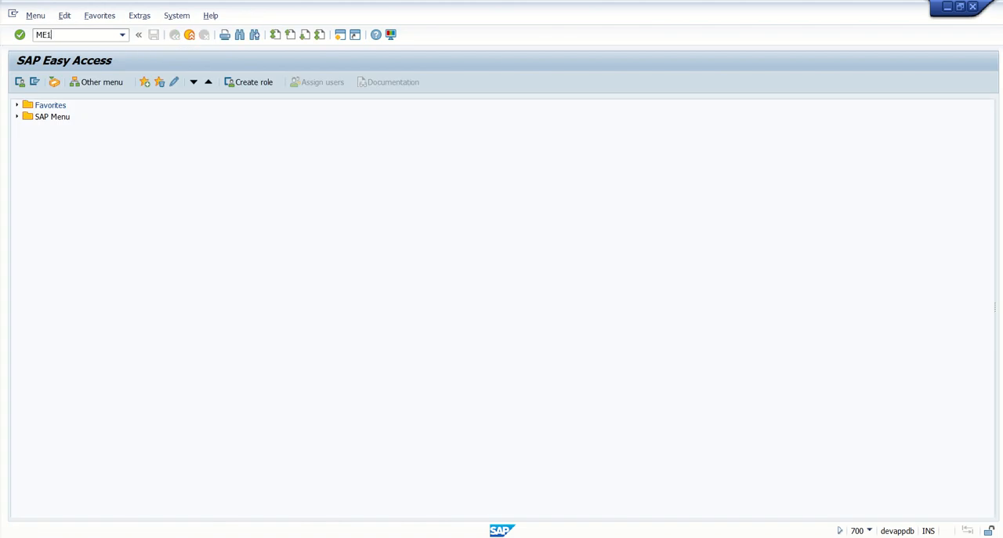
key("Enter")
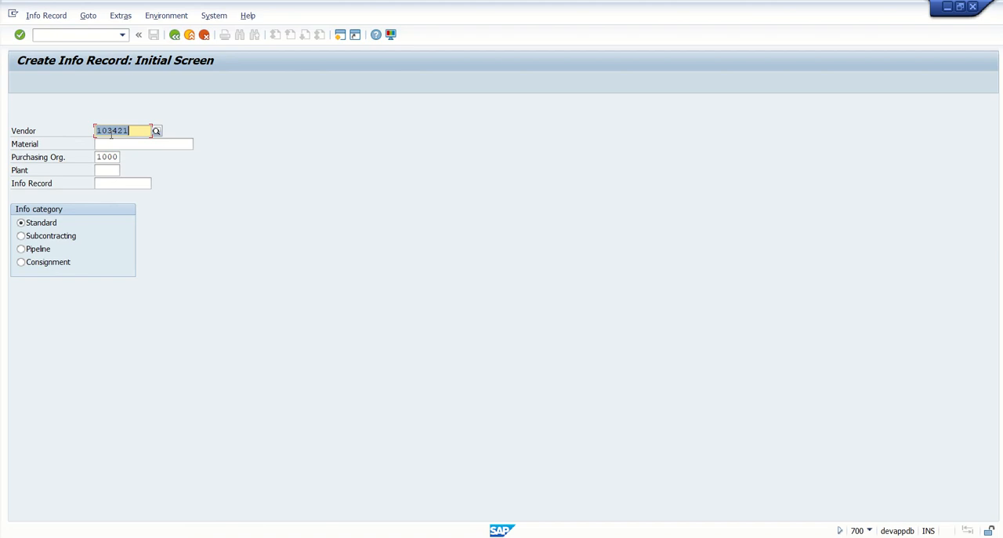
left_click(141, 143)
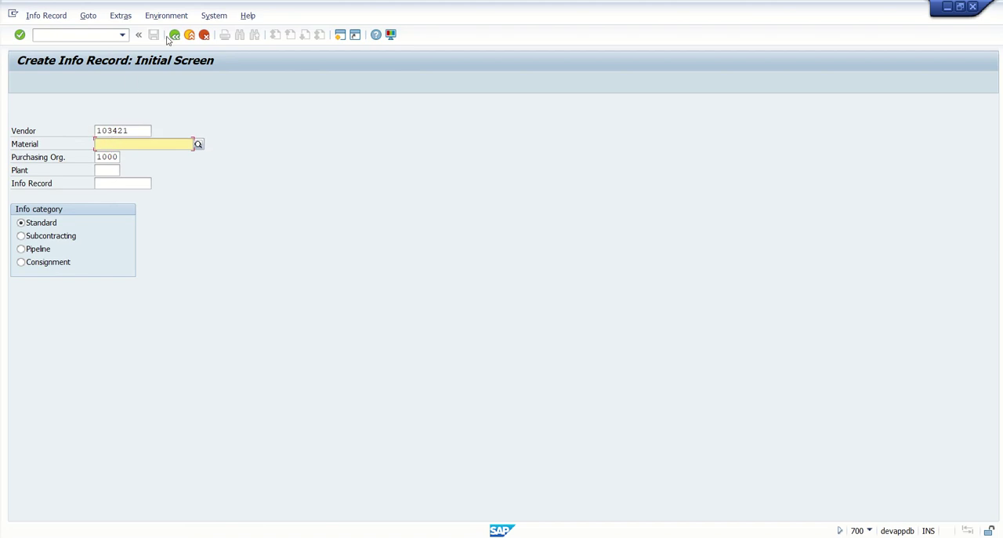
left_click(181, 34)
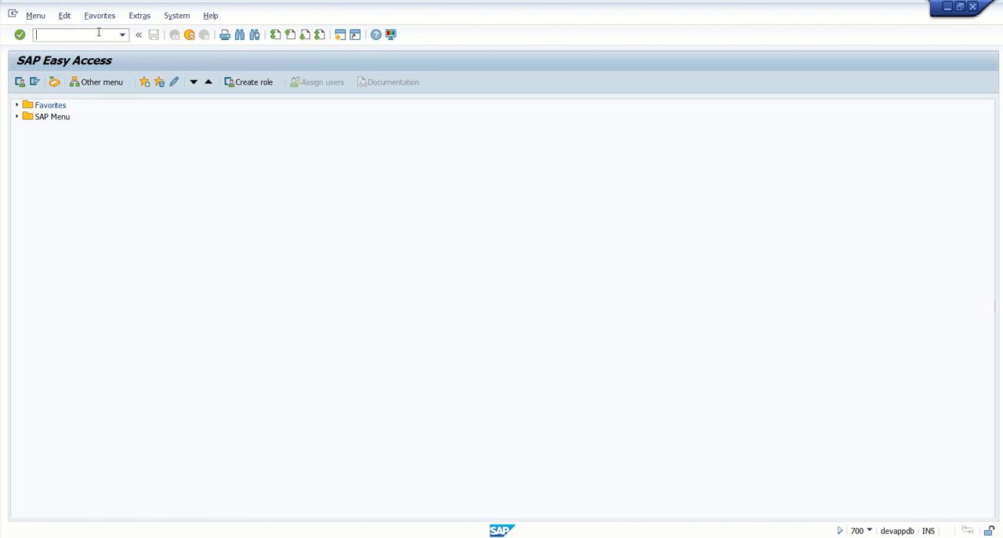
Run ME12 and enter vendor 103421, material 11000004 and the plant.
type("ME12")
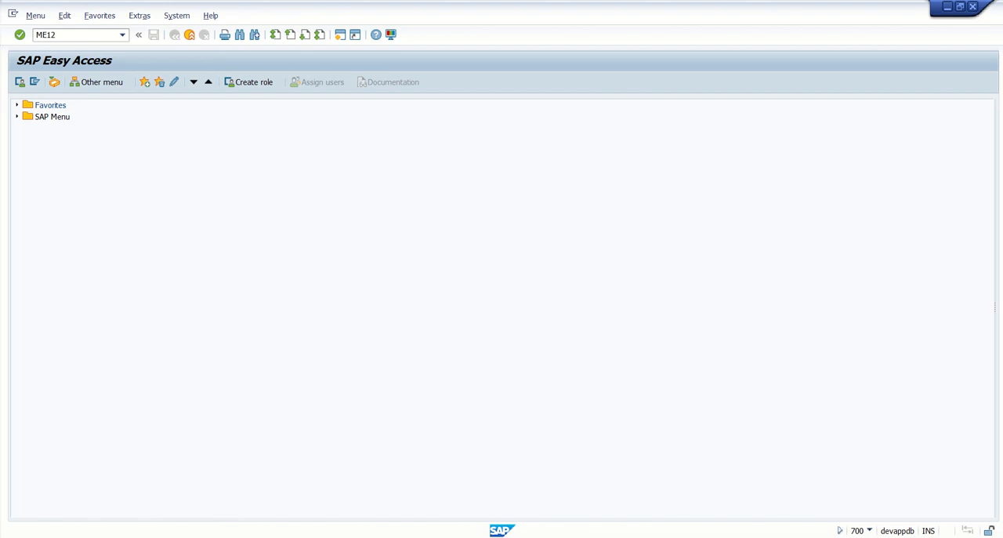
key("Enter")
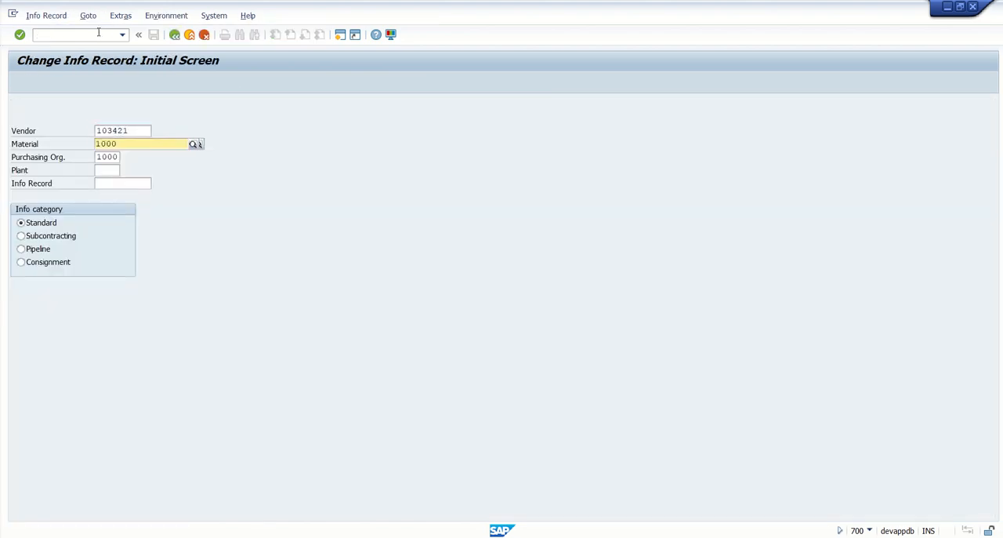
type("114")
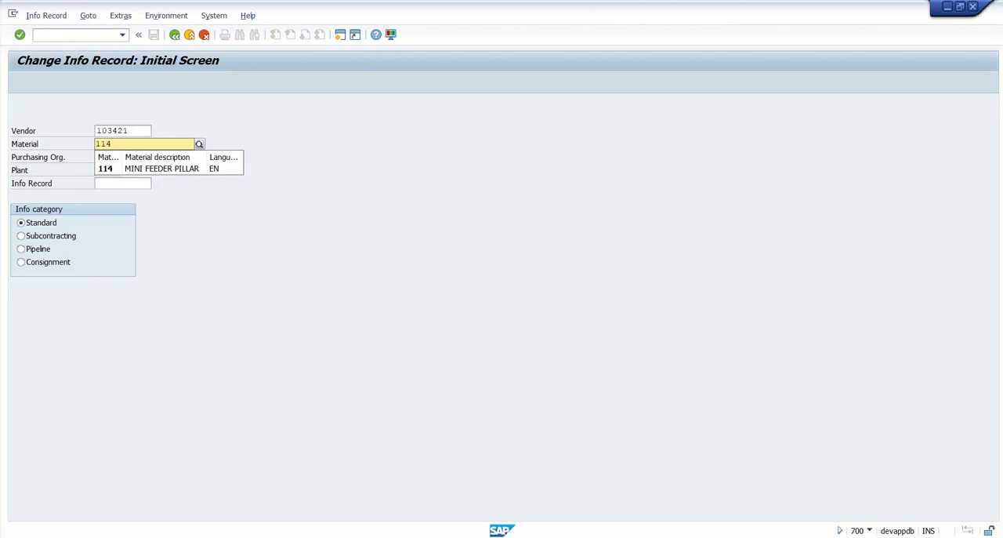
type("110000004")
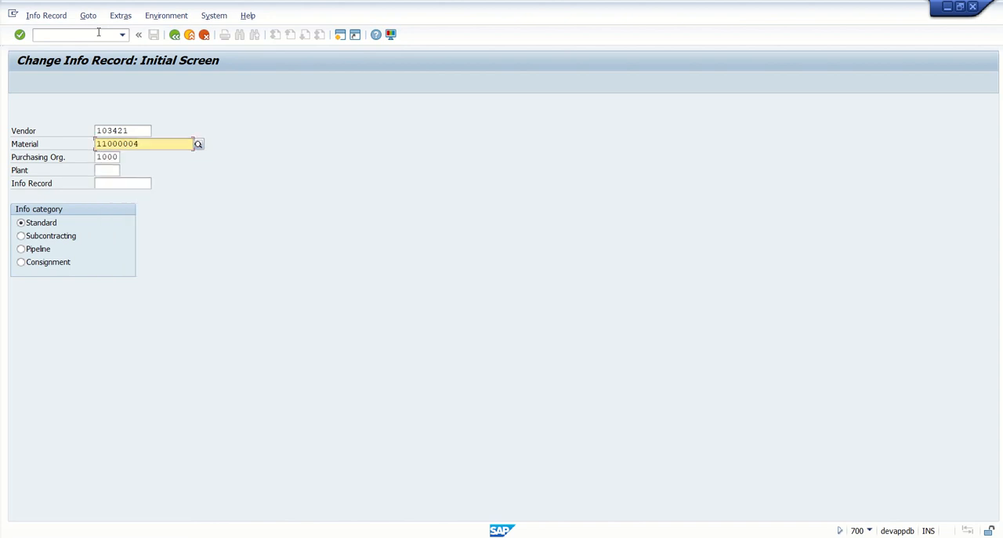
type("910")
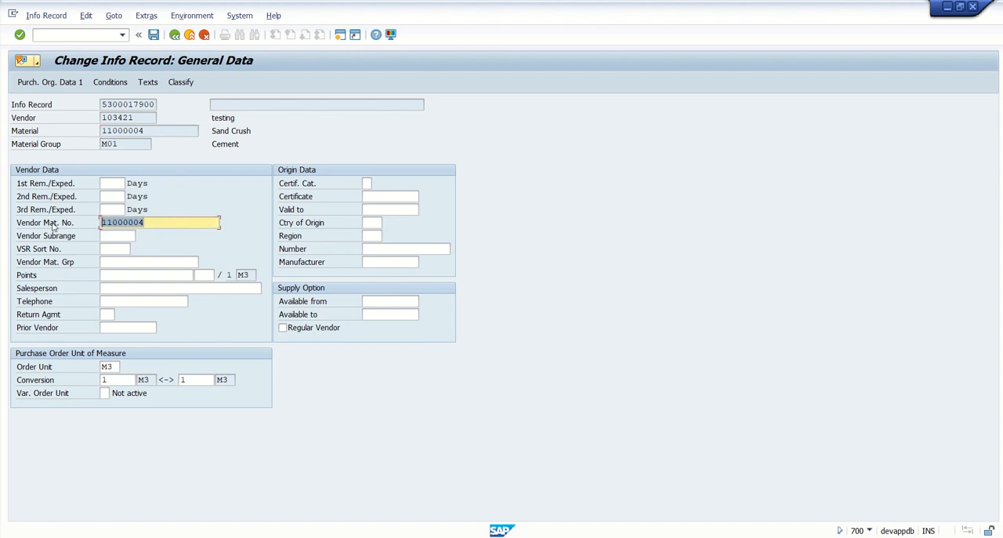
mouse_move(164, 240)
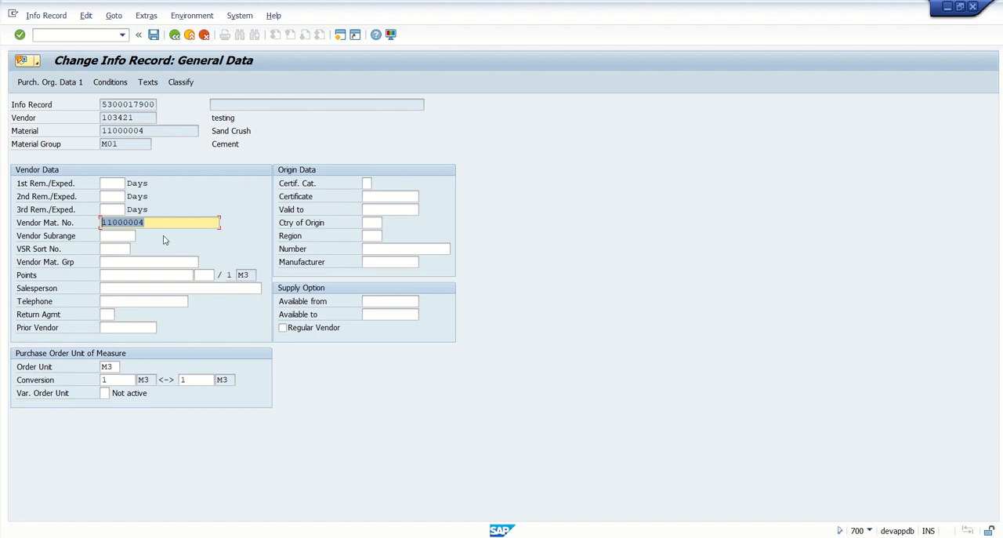
left_click(160, 221)
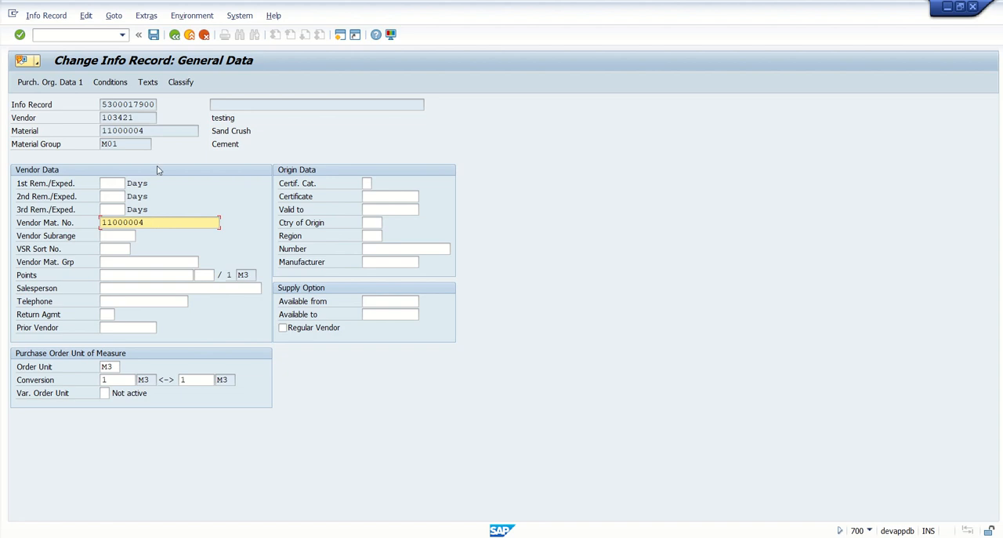
left_click(161, 36)
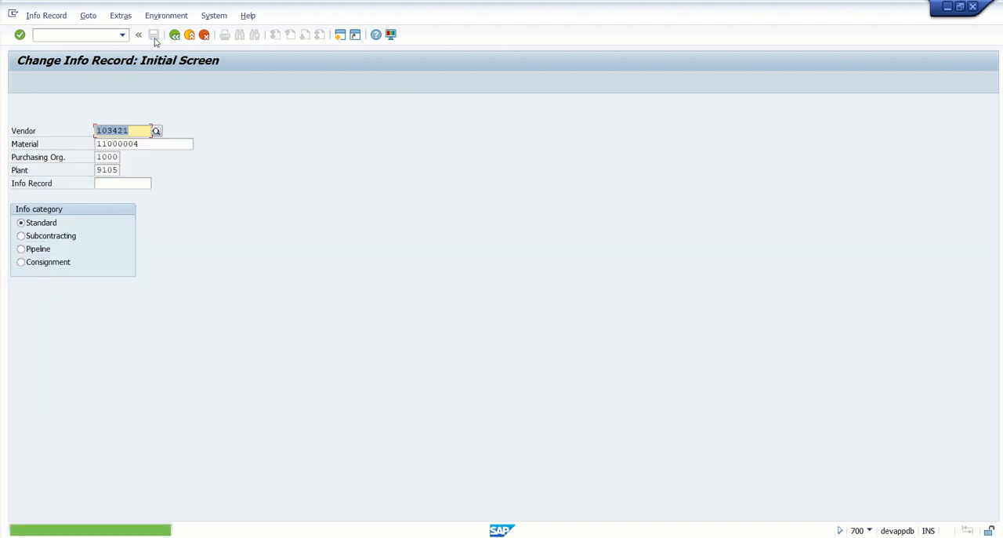
left_click(142, 34)
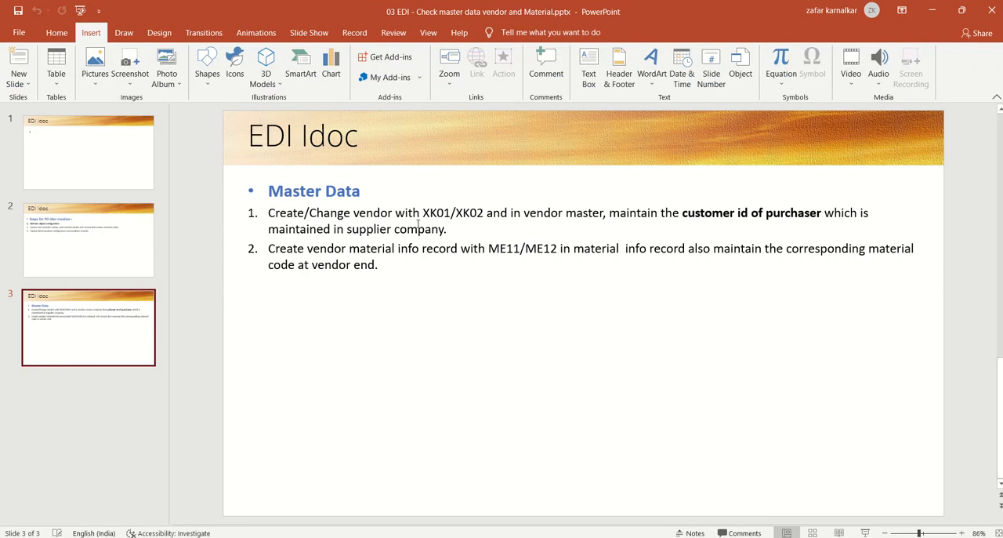
mouse_move(429, 266)
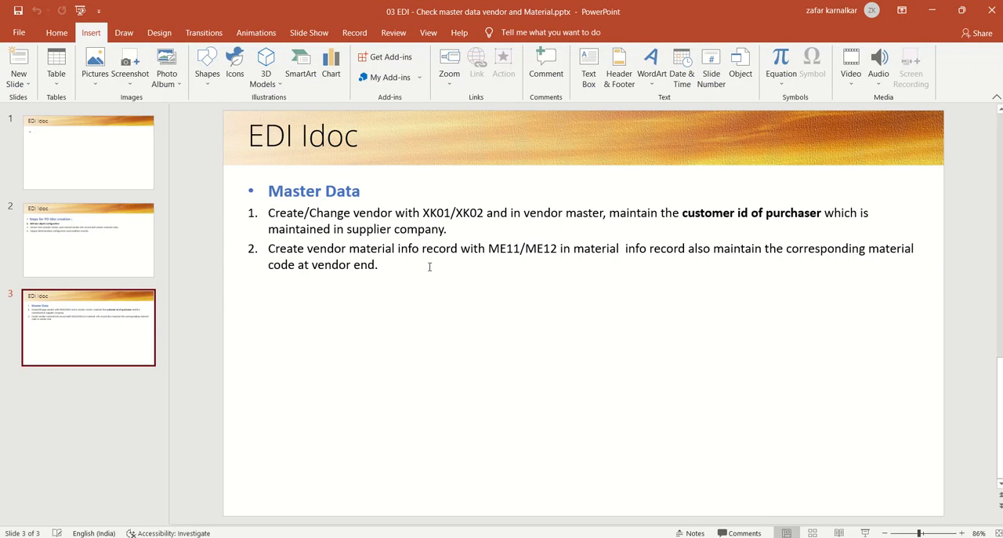
mouse_move(136, 245)
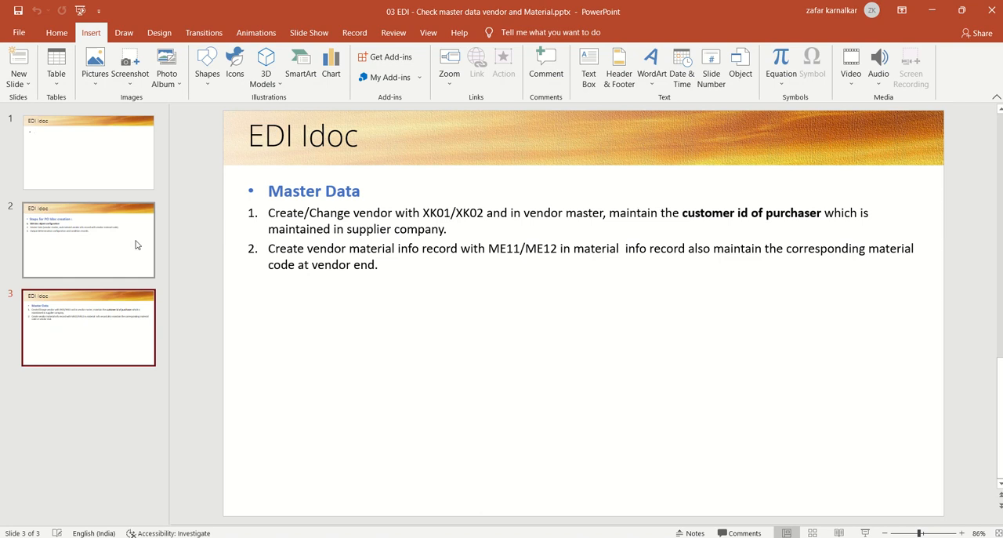
Go to slide 2, Steps for PO Idoc creation, in PowerPoint.
left_click(88, 240)
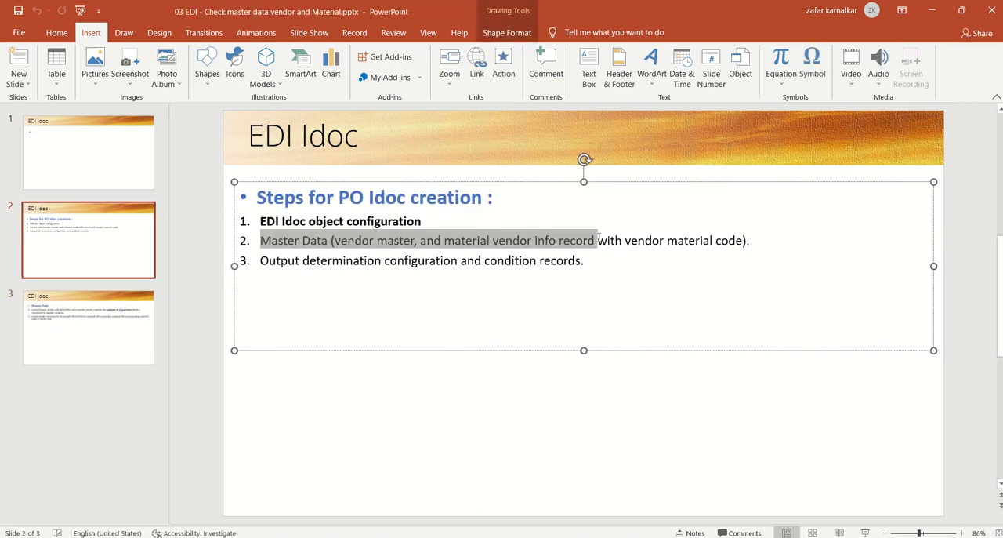